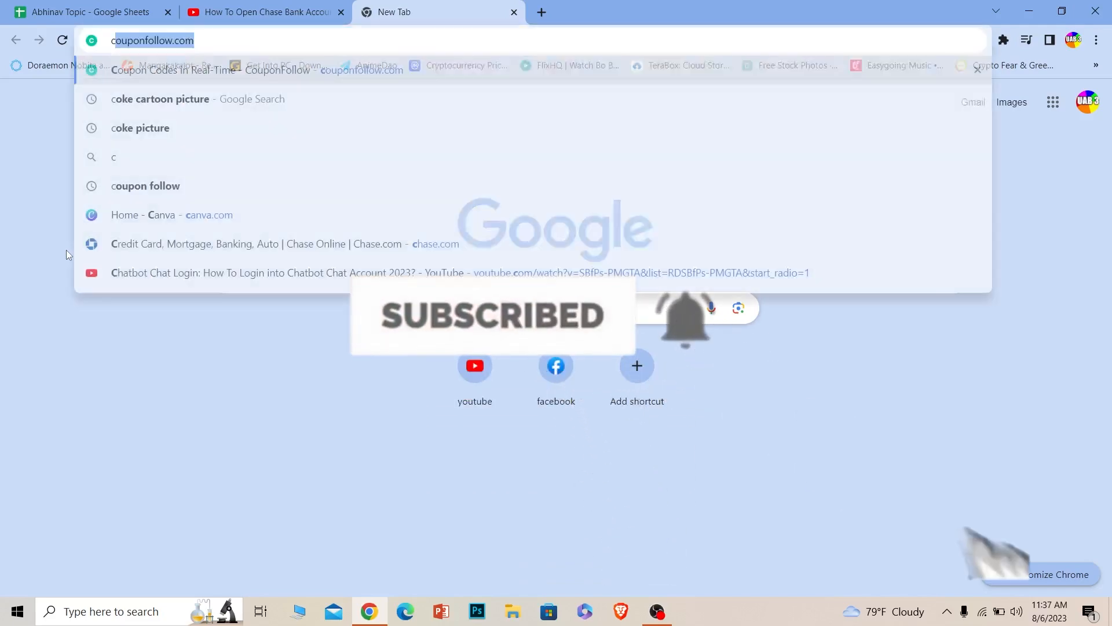
Navigate the new Chrome tab to chase.com
type("chase.com")
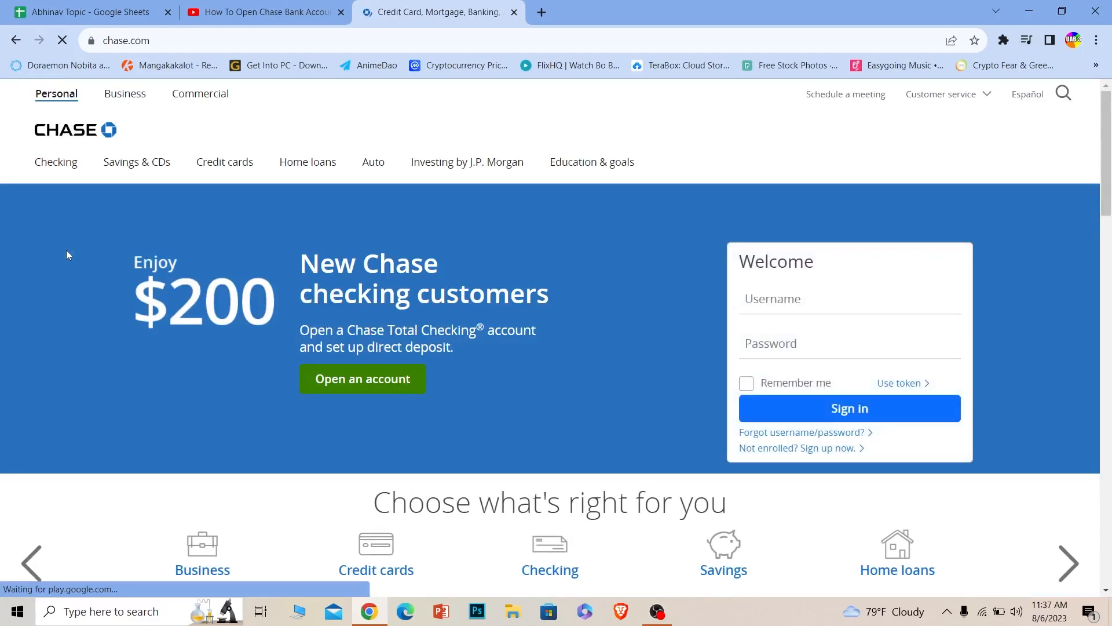
mouse_move(397, 290)
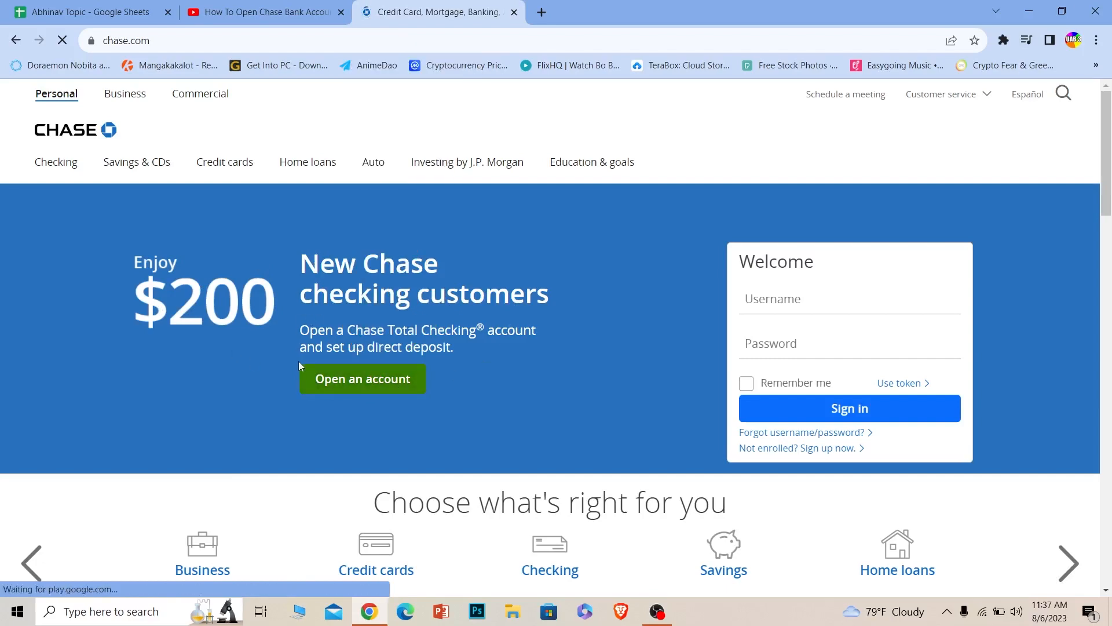
Reach the Chase Savings account page via Continue under the most popular savings account
scroll("down", 3)
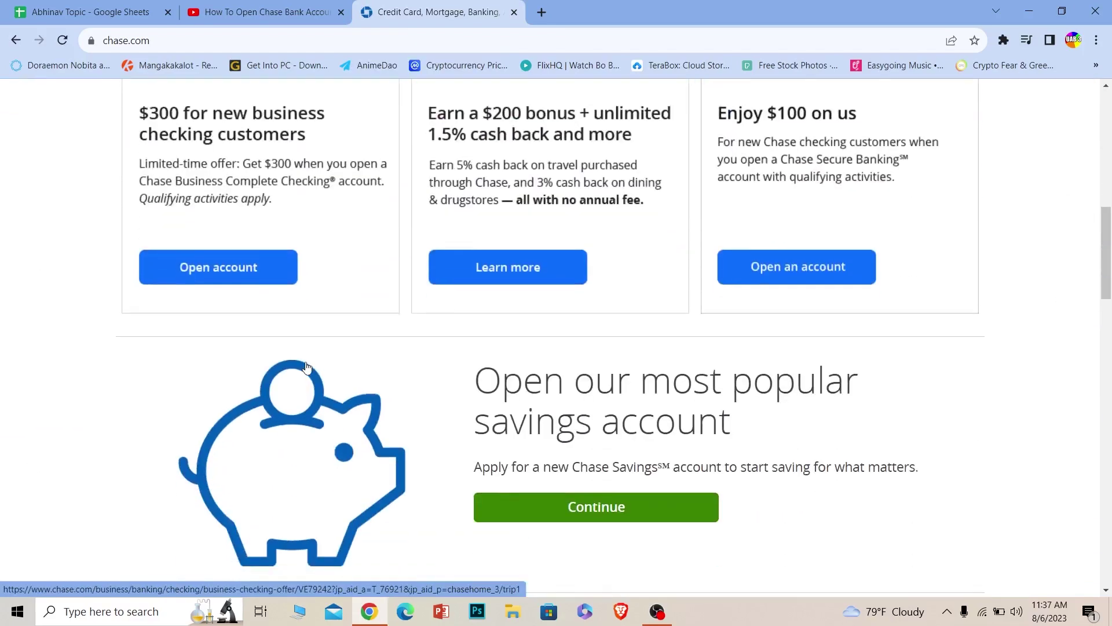
scroll("down", 3)
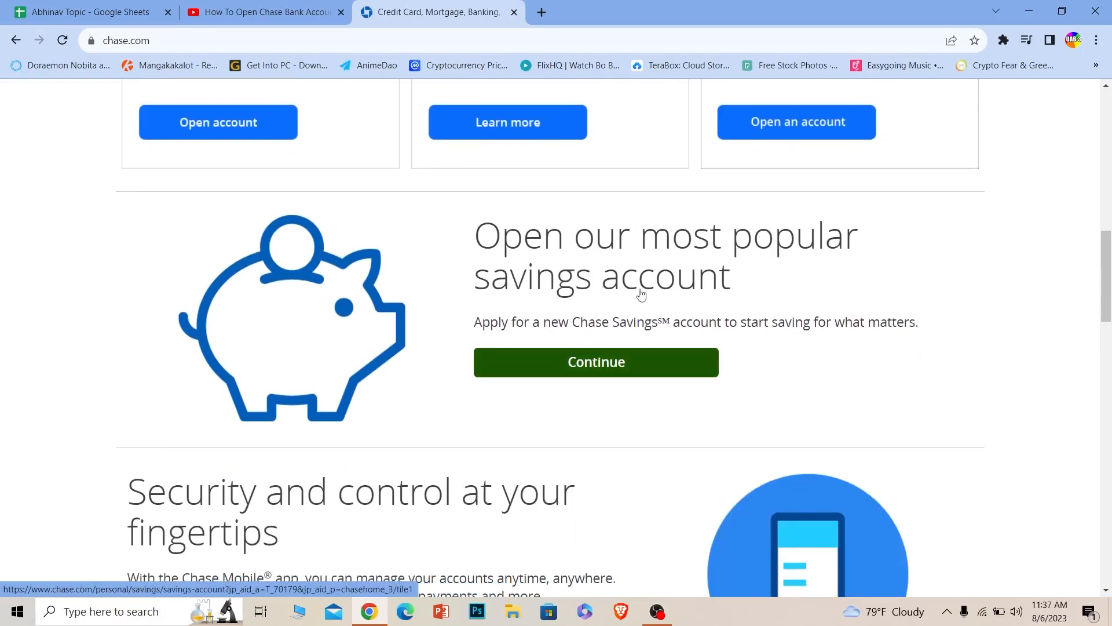
left_click(596, 361)
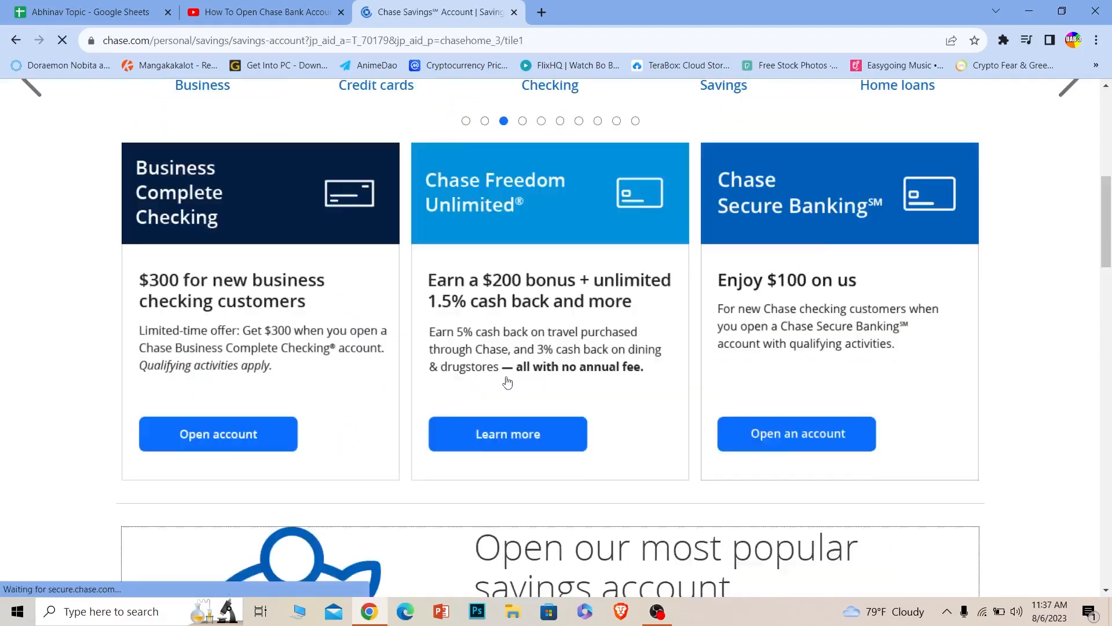
scroll("up", 3)
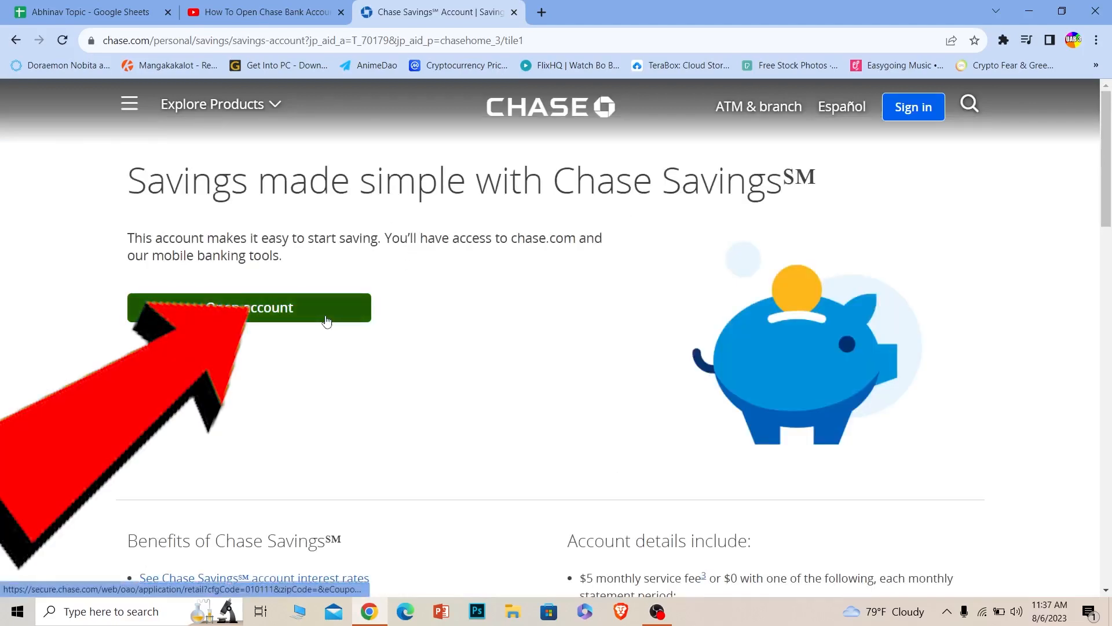
Begin the Chase Savings application and proceed past Get started to the personal-details form
left_click(248, 307)
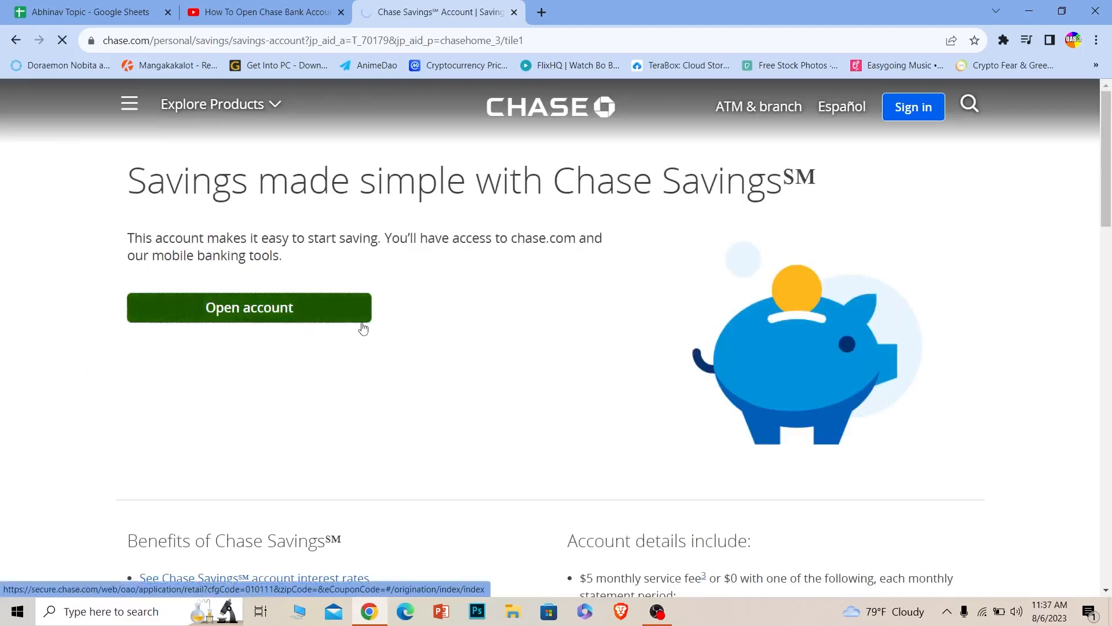
left_click(248, 307)
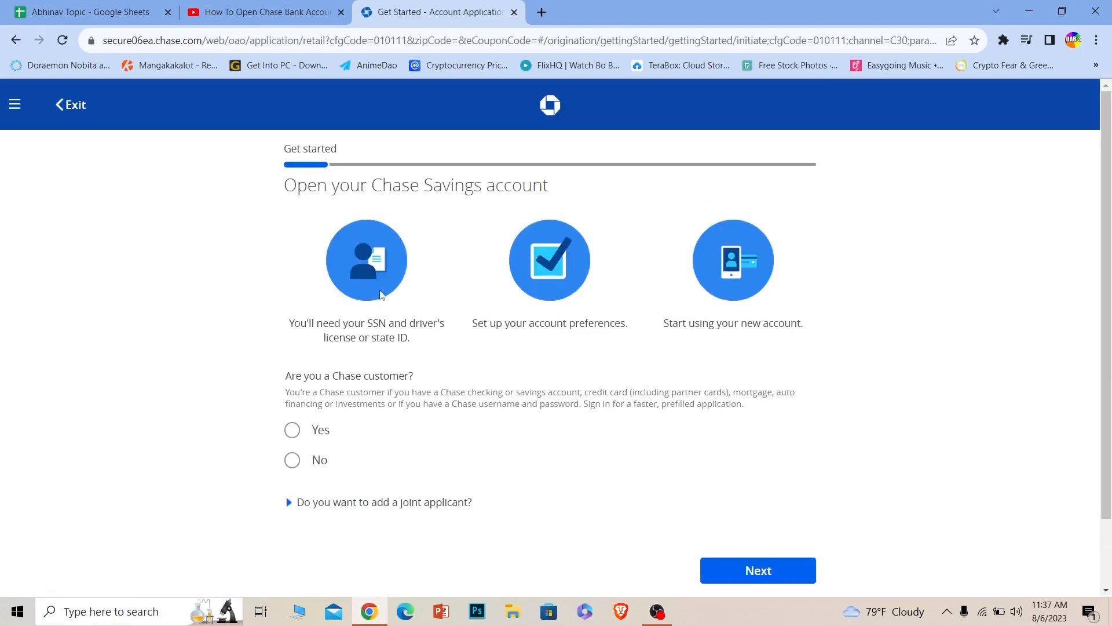
left_click(292, 460)
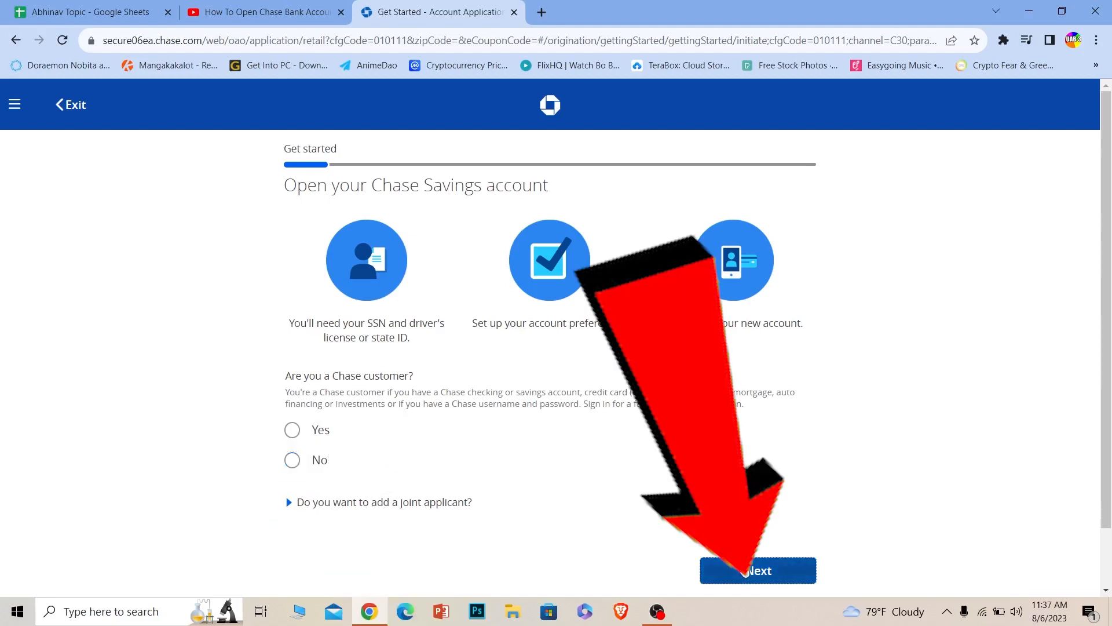
left_click(757, 570)
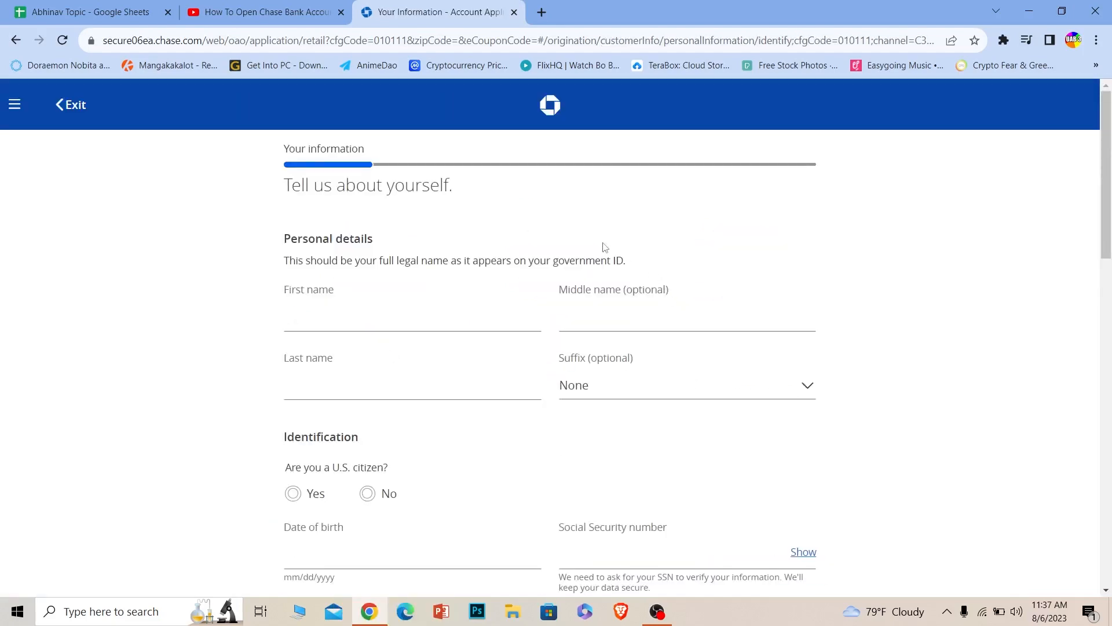
Enter first name 'je', answer No to Green Card, Yes to resident alien, and date of birth 21/32/13
left_click(413, 316)
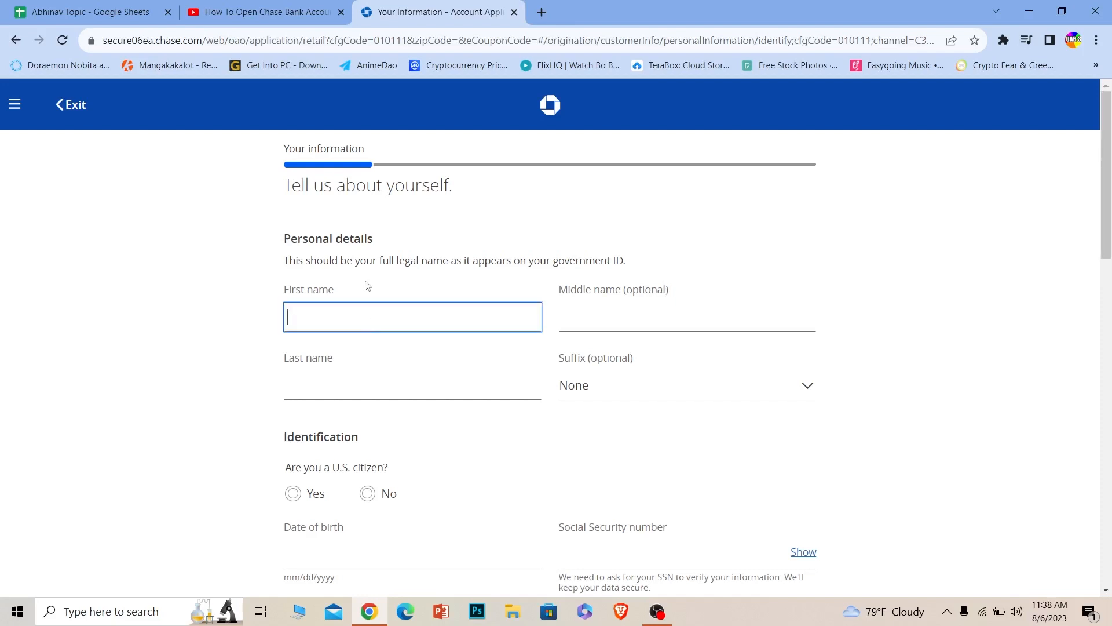
type("je")
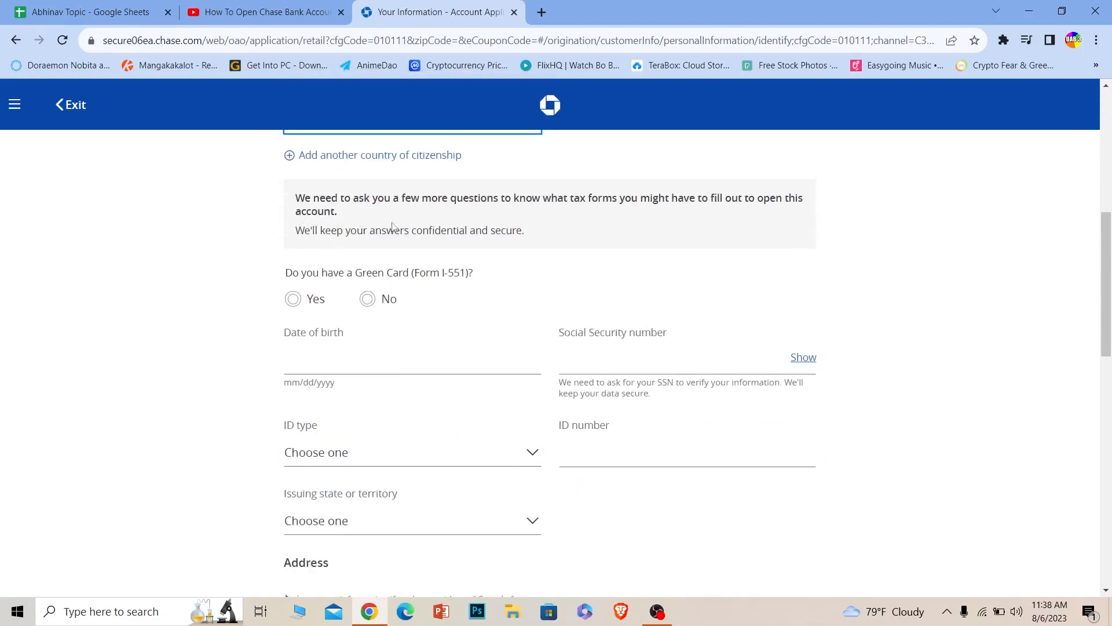
left_click(368, 297)
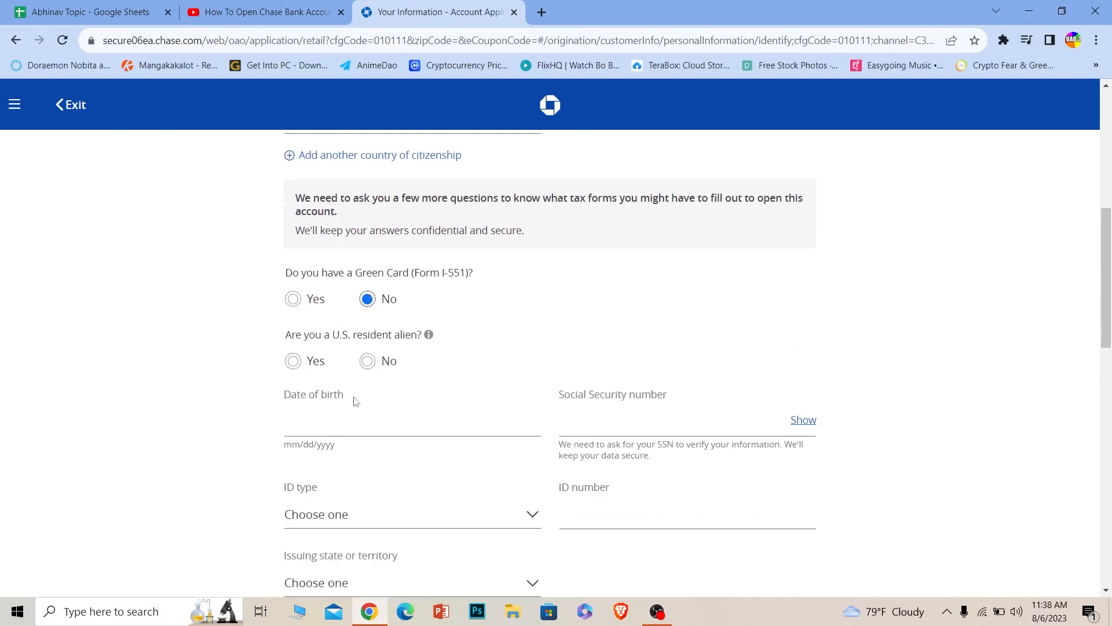
left_click(292, 360)
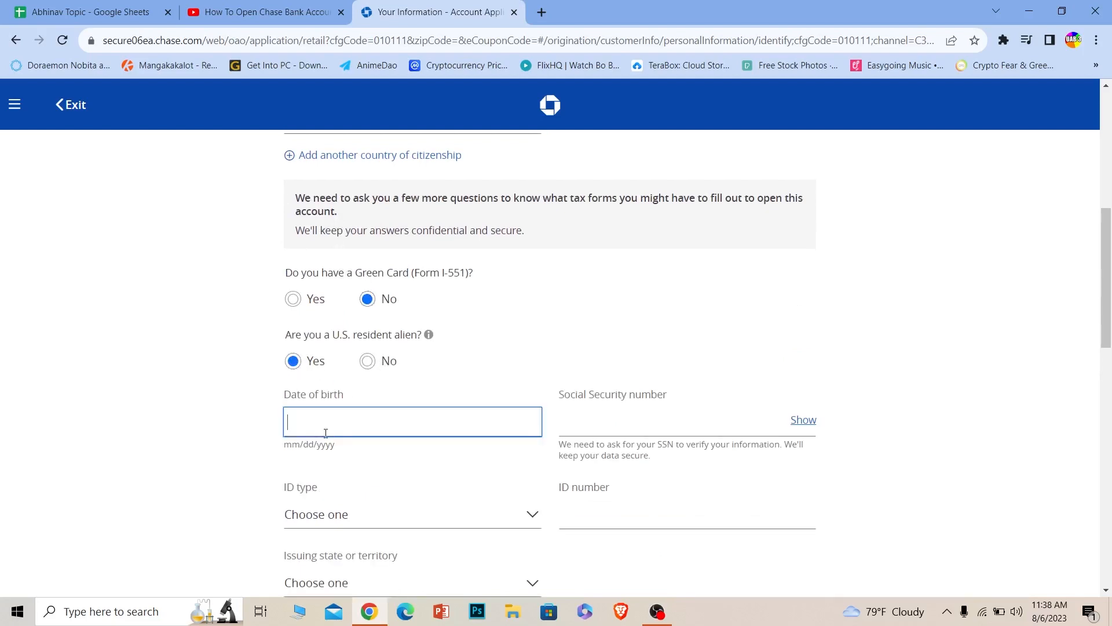
type("21/32/13")
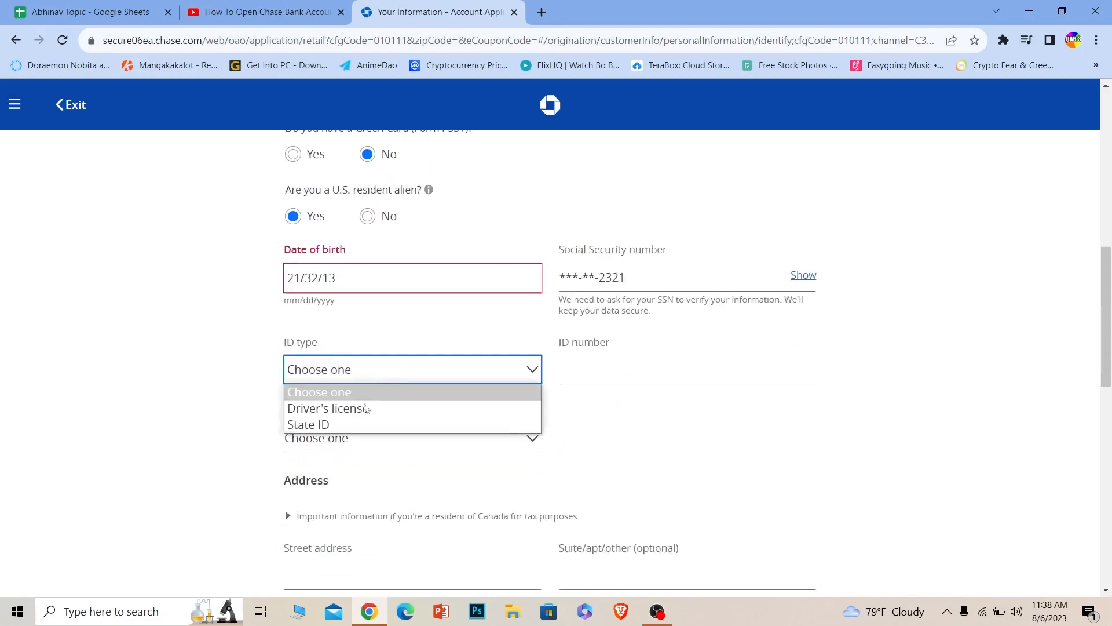
left_click(328, 408)
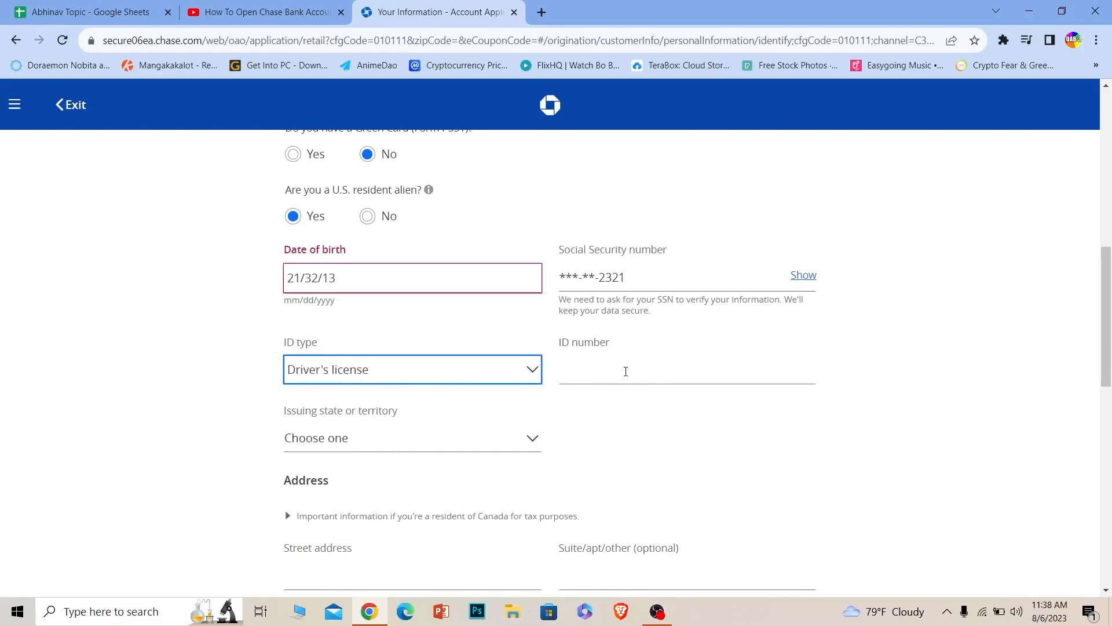
type("321312312321321")
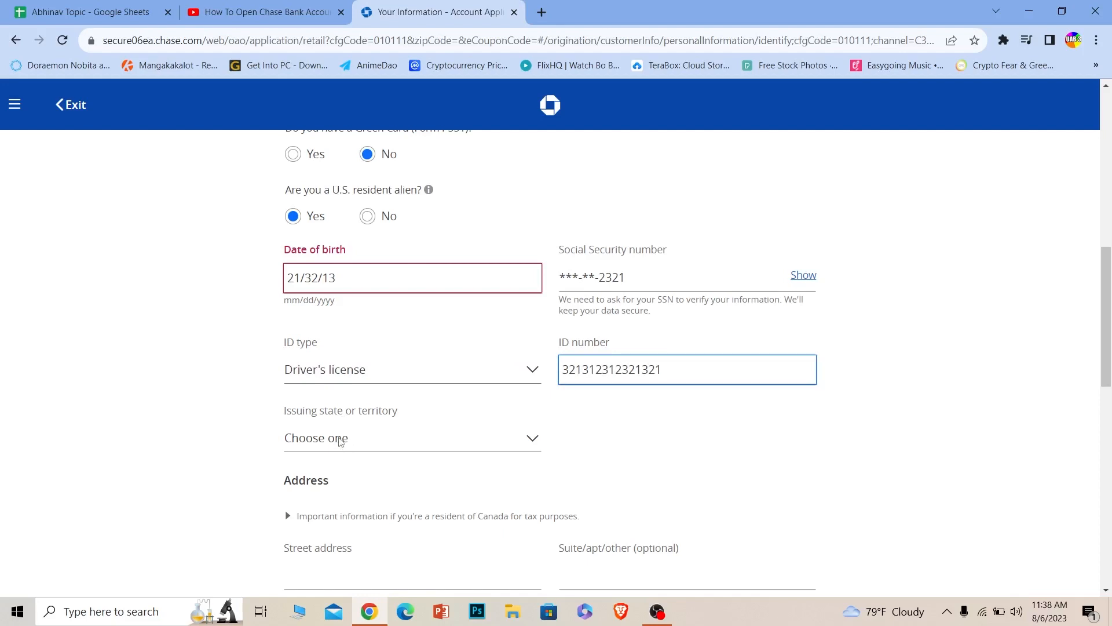
scroll("down", 3)
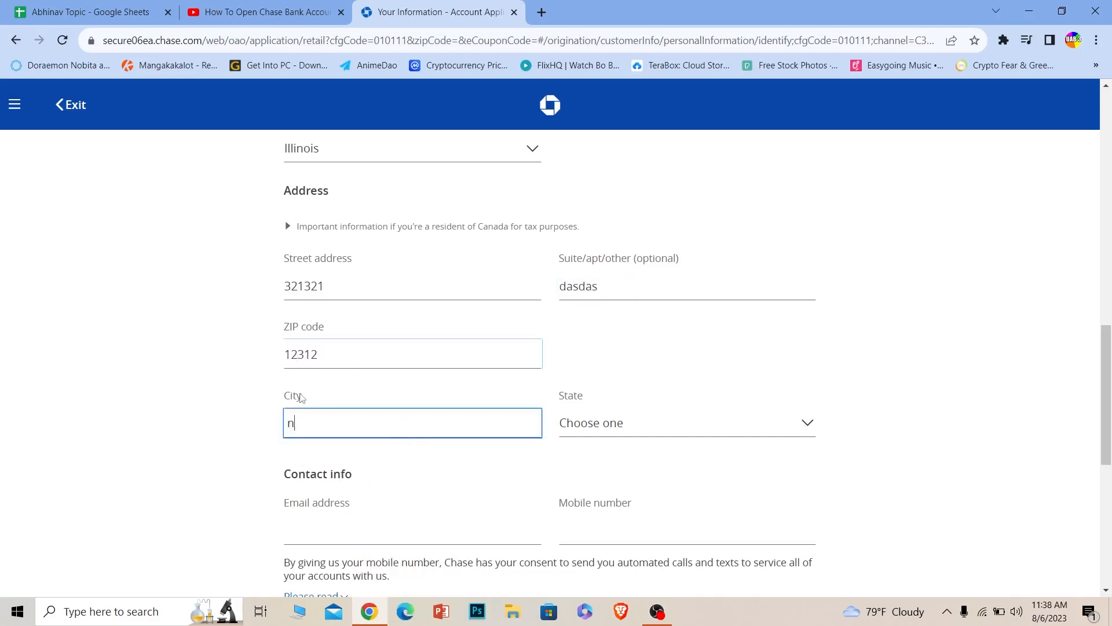
left_click(686, 422)
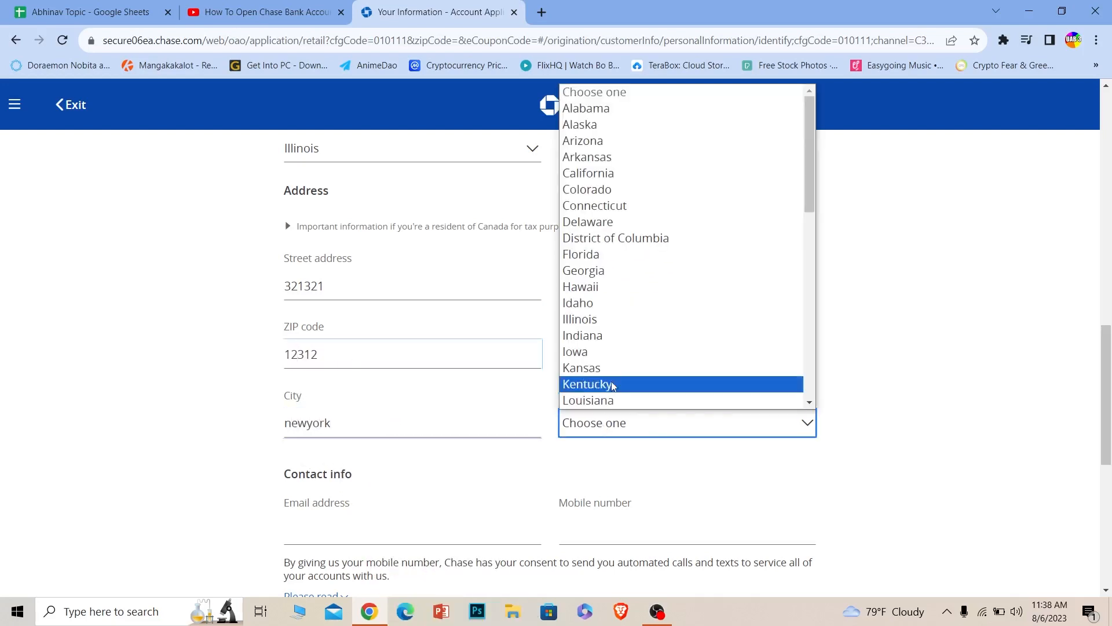
left_click(587, 384)
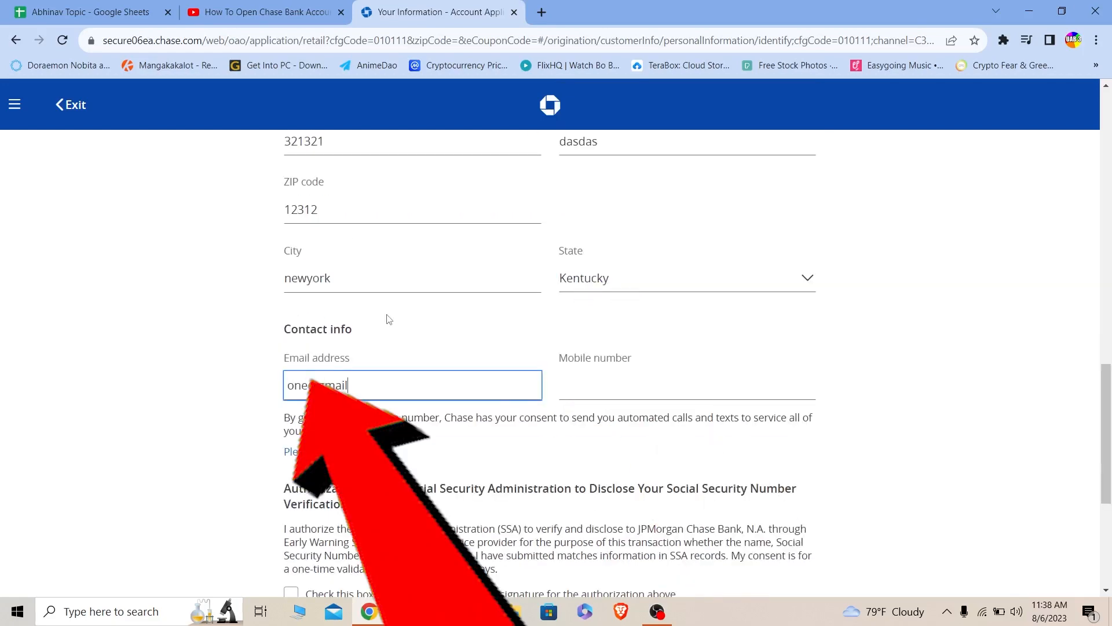
type("4342313")
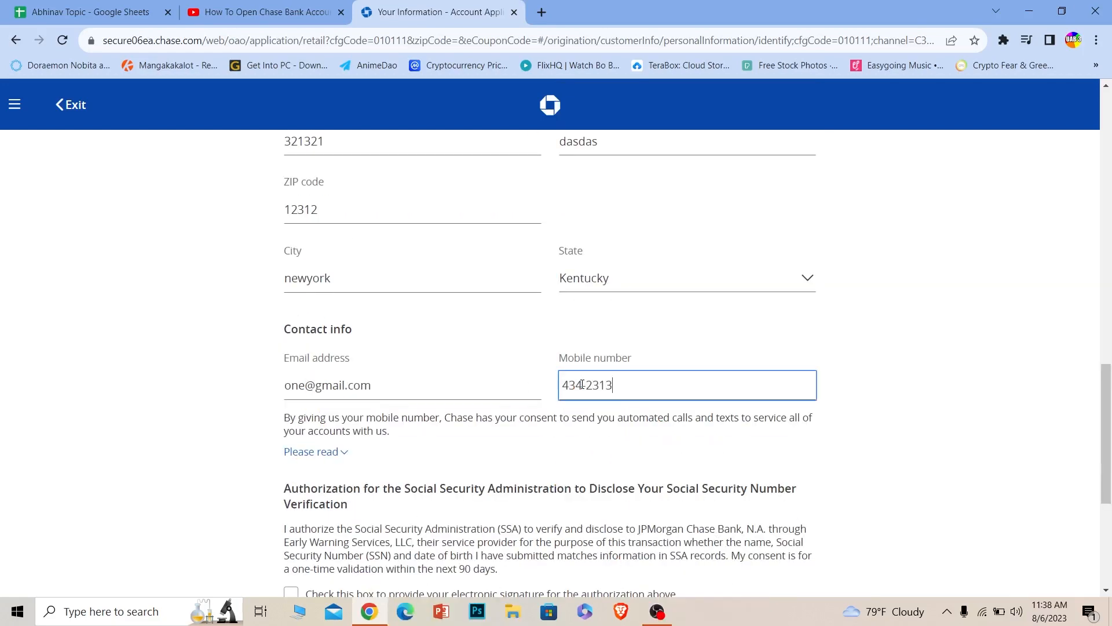
scroll("down", 3)
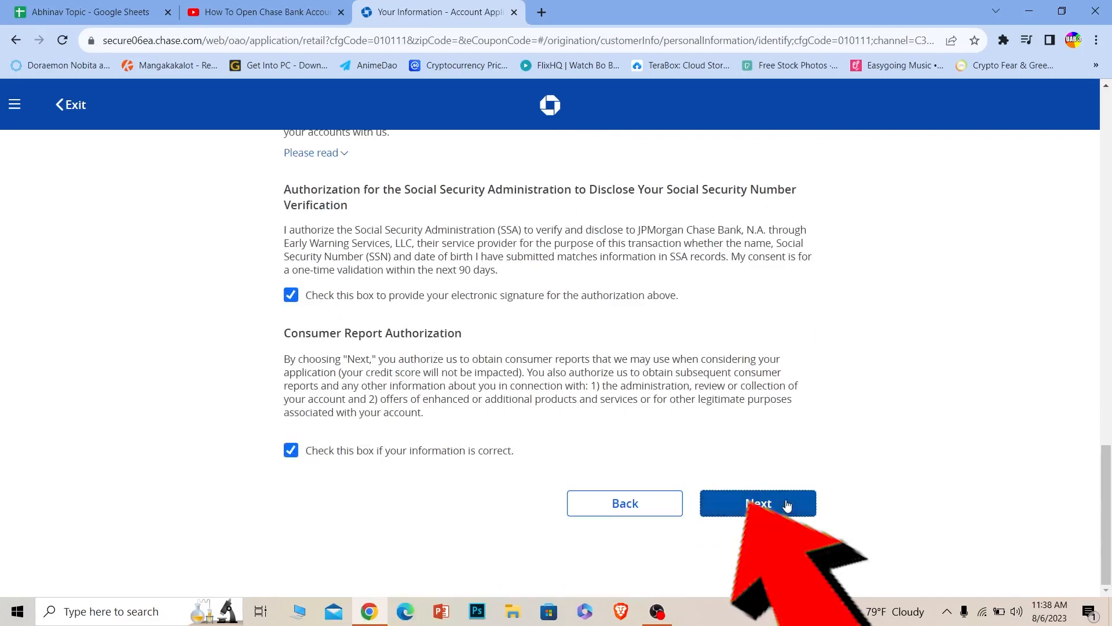
Submit the page, then exit the application and confirm Leave to return to the Chase home page
left_click(756, 503)
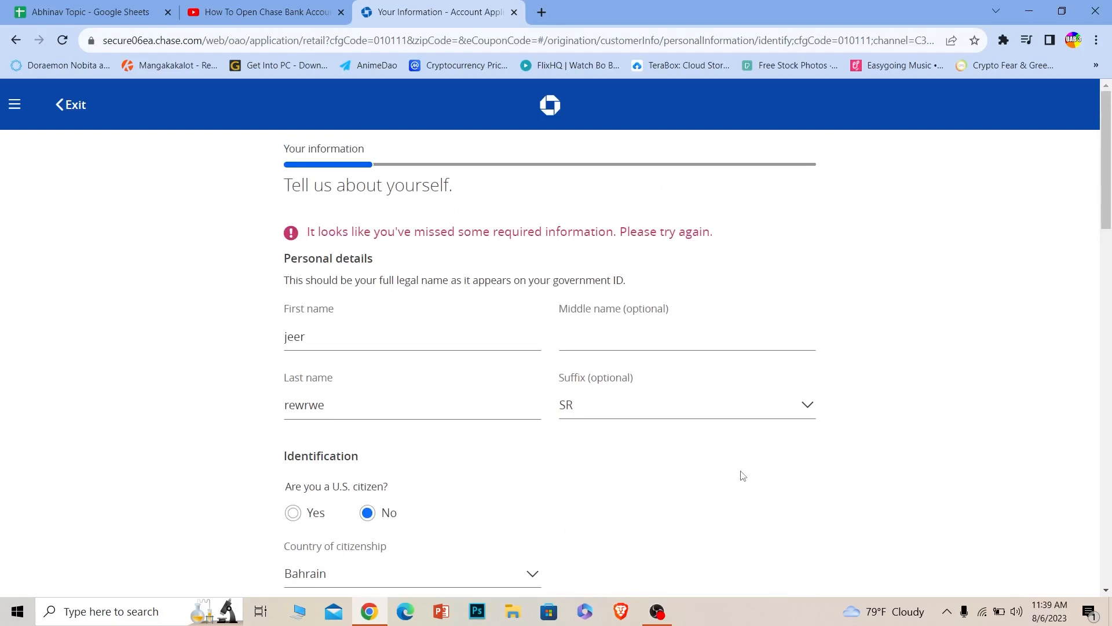
mouse_move(410, 164)
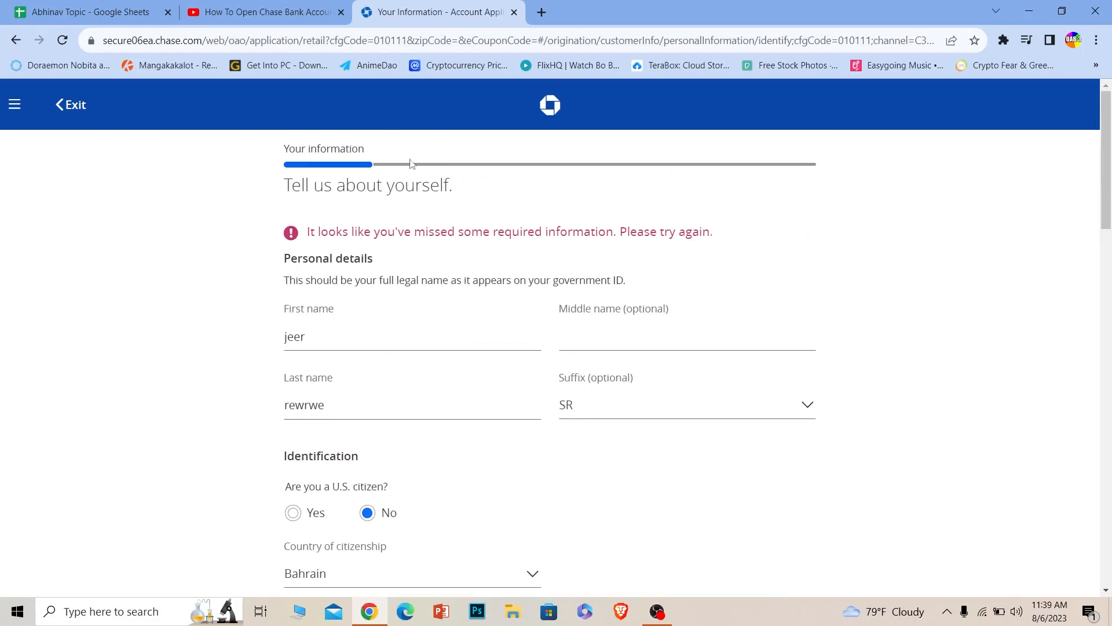
left_click(71, 105)
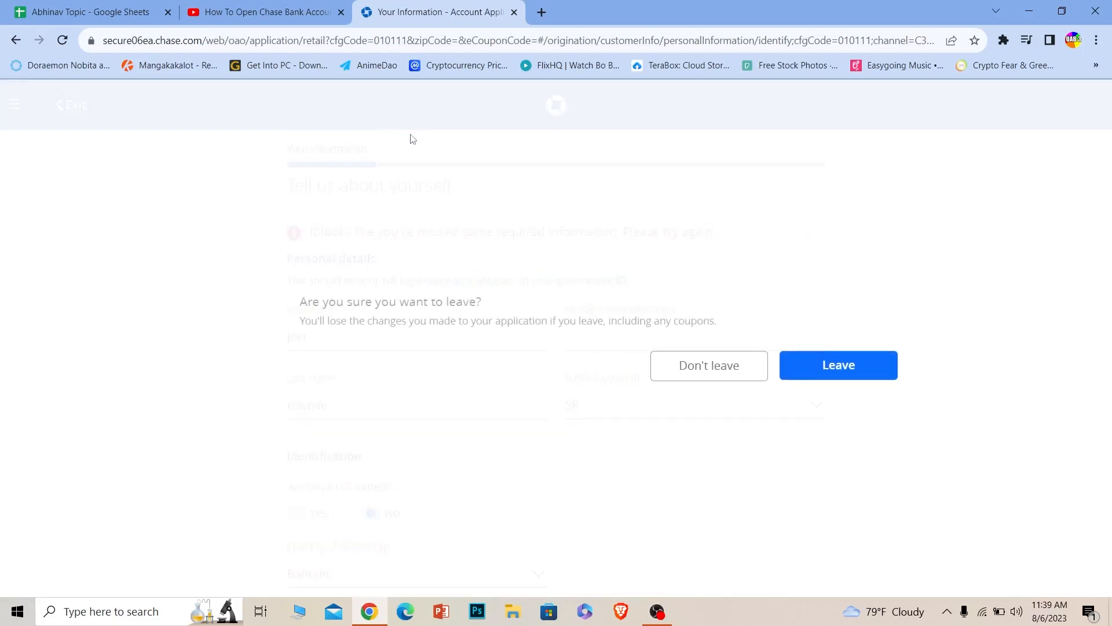
left_click(838, 365)
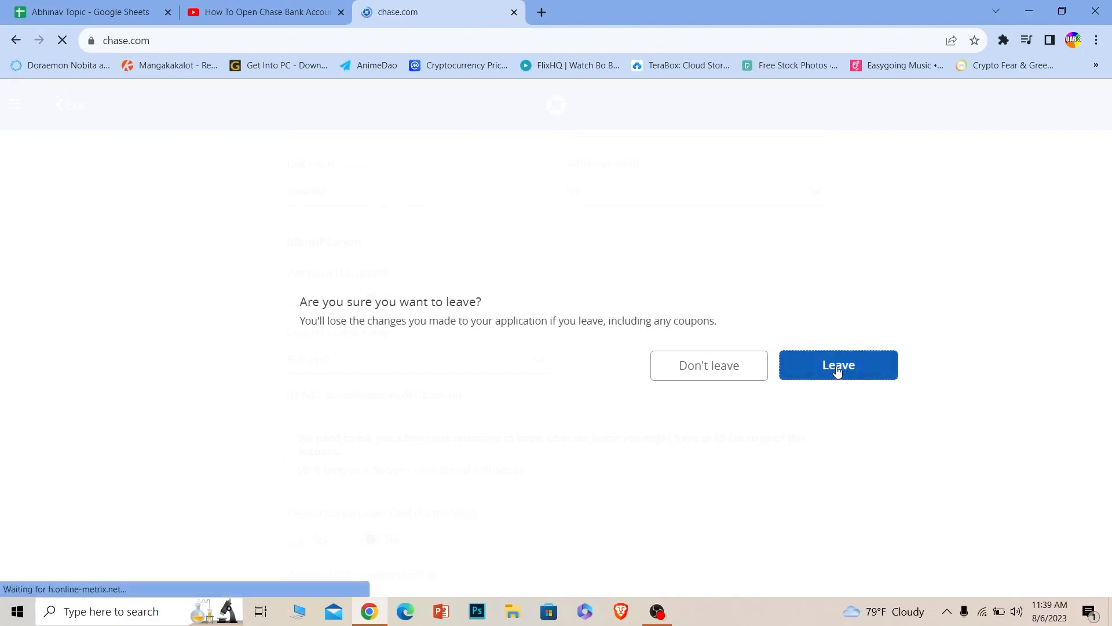
left_click(838, 365)
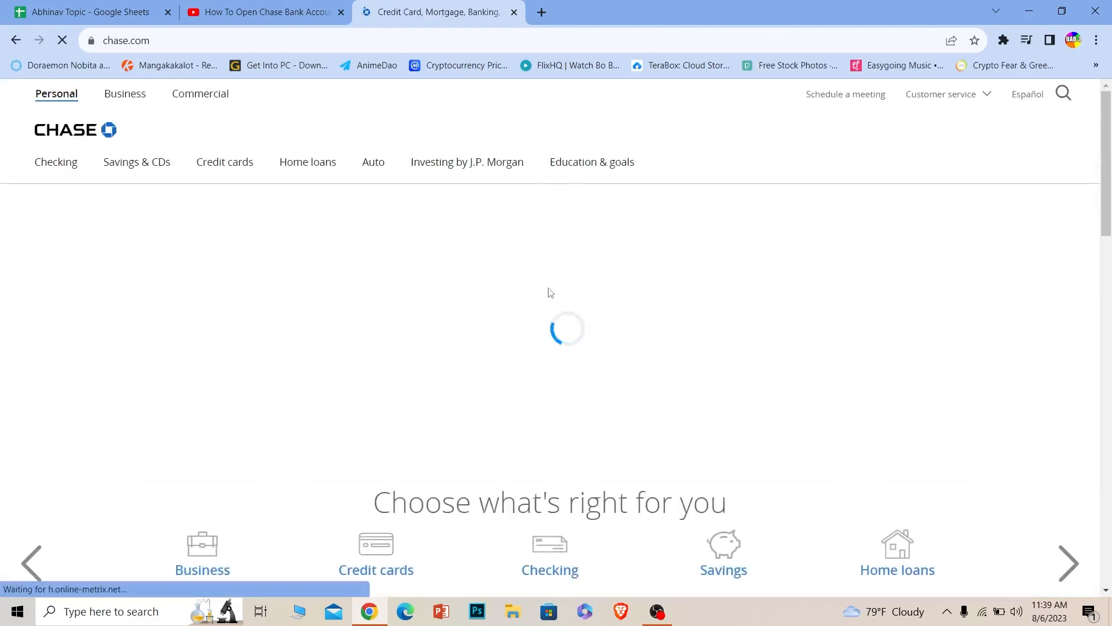